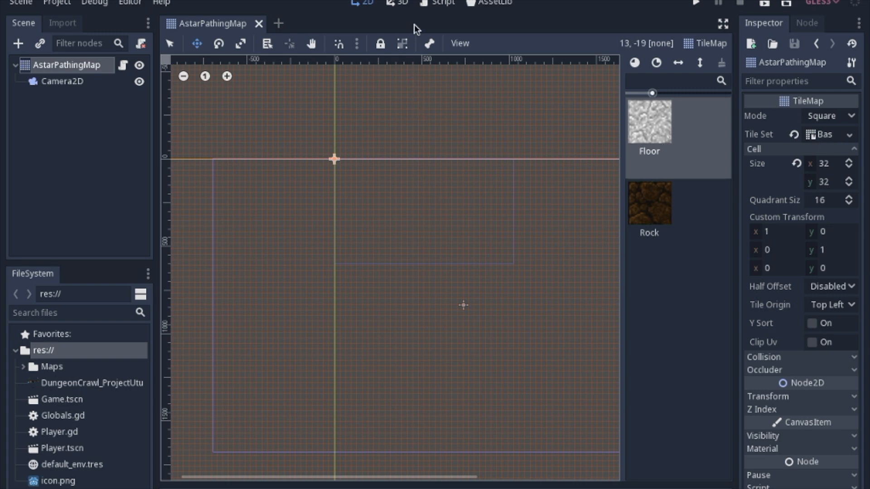
Open the AstarPathingMap.gd script from the tile map node in the Scene dock.
click(441, 2)
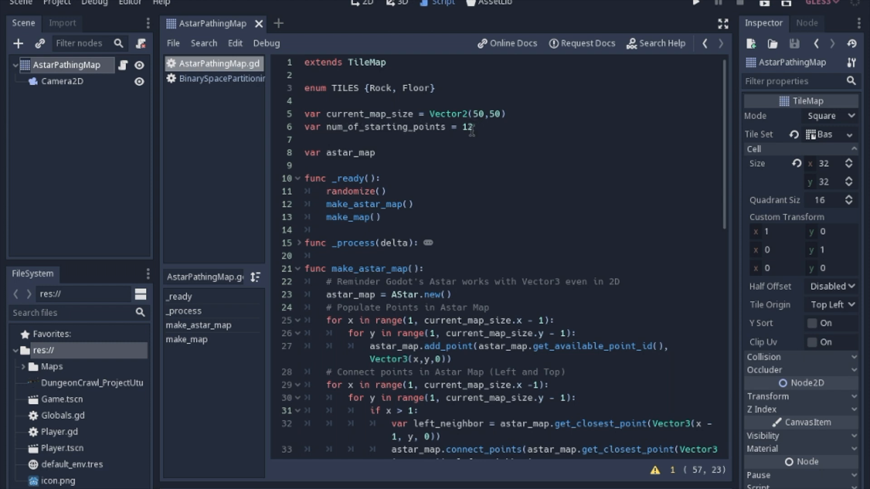
scroll(down, 3)
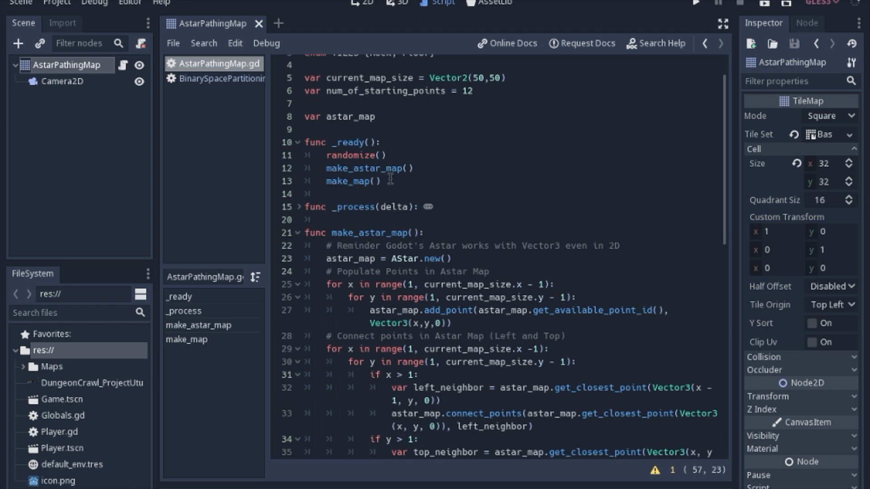
scroll(down, 3)
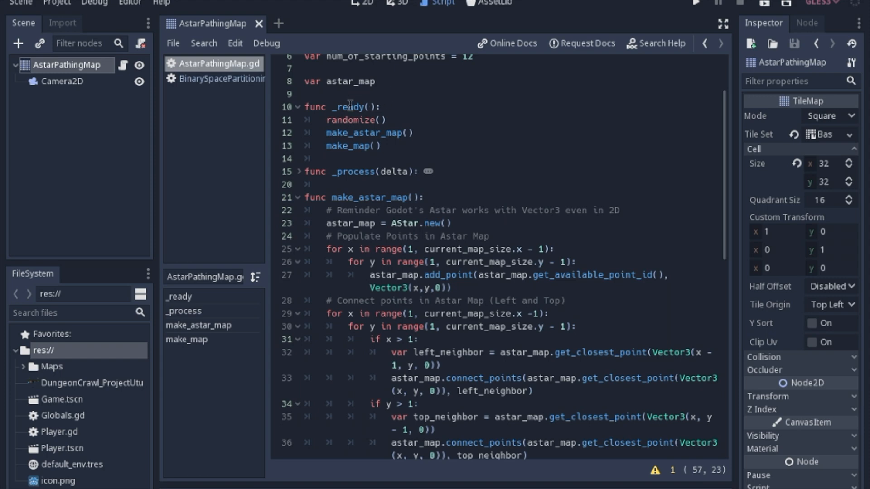
scroll(down, 3)
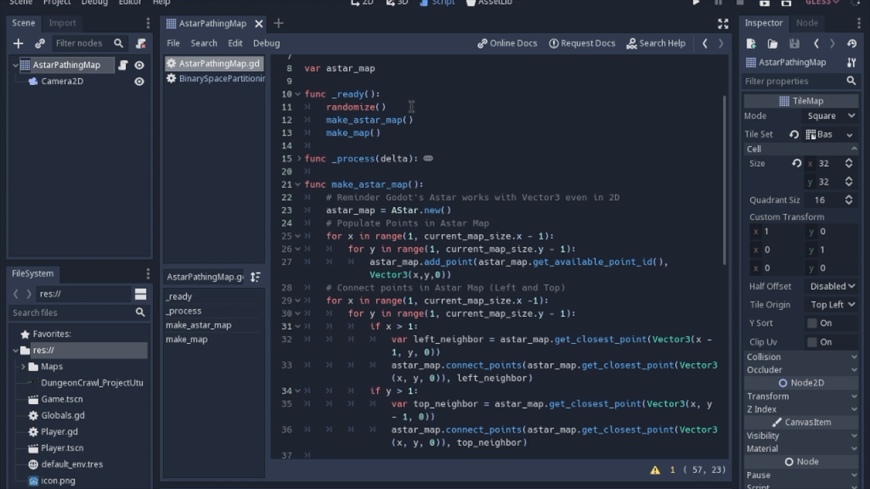
mouse_move(403, 109)
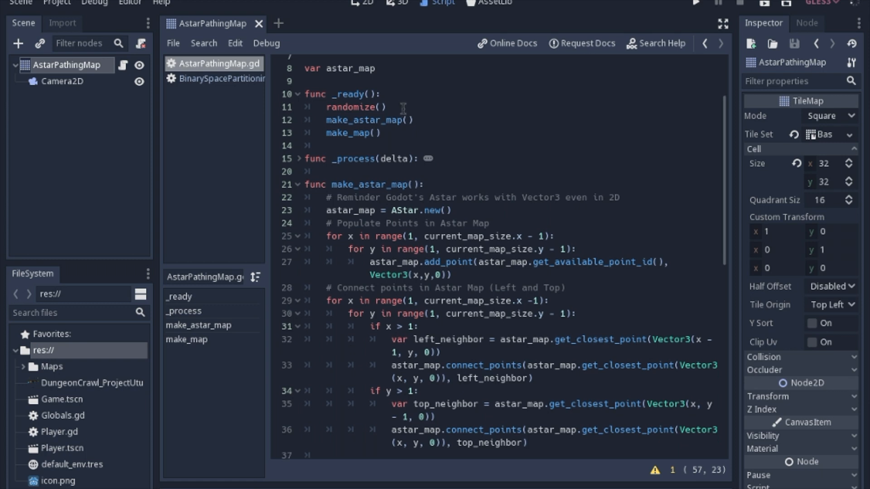
mouse_move(444, 97)
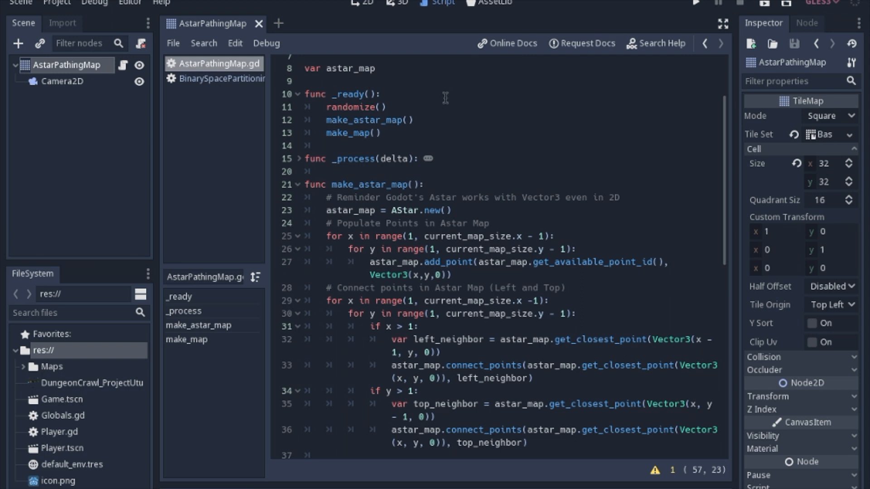
mouse_move(432, 107)
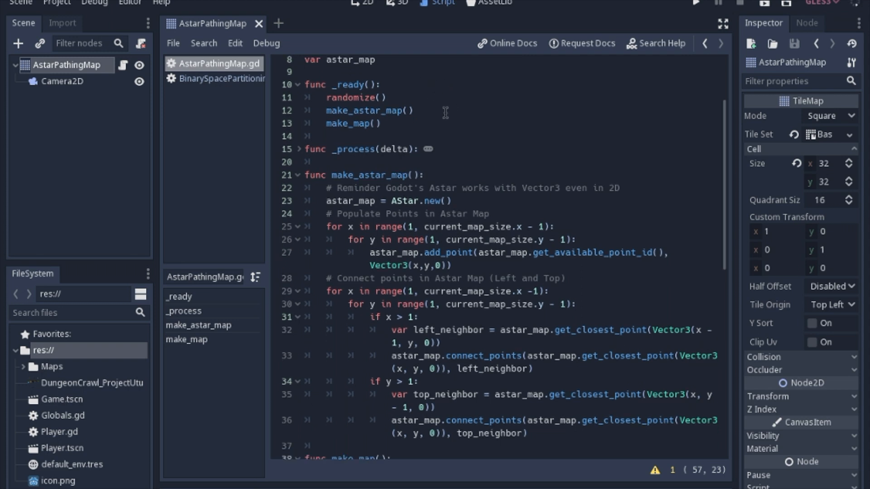
scroll(down, 3)
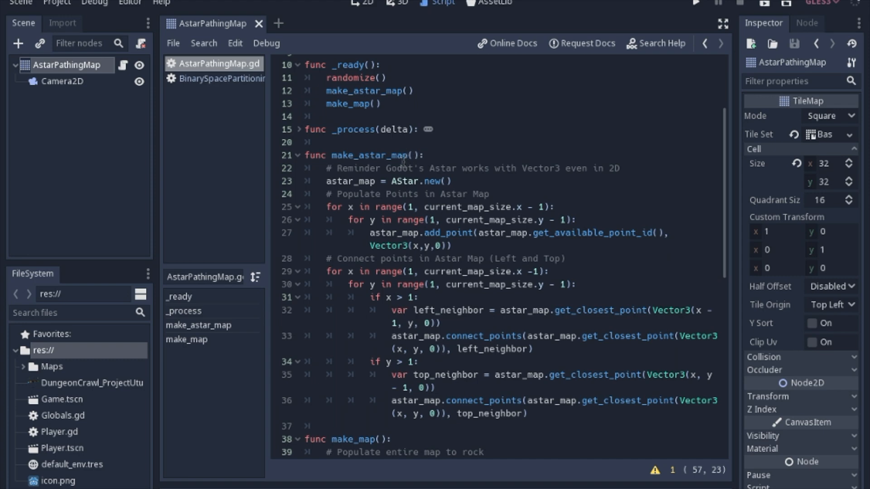
scroll(down, 3)
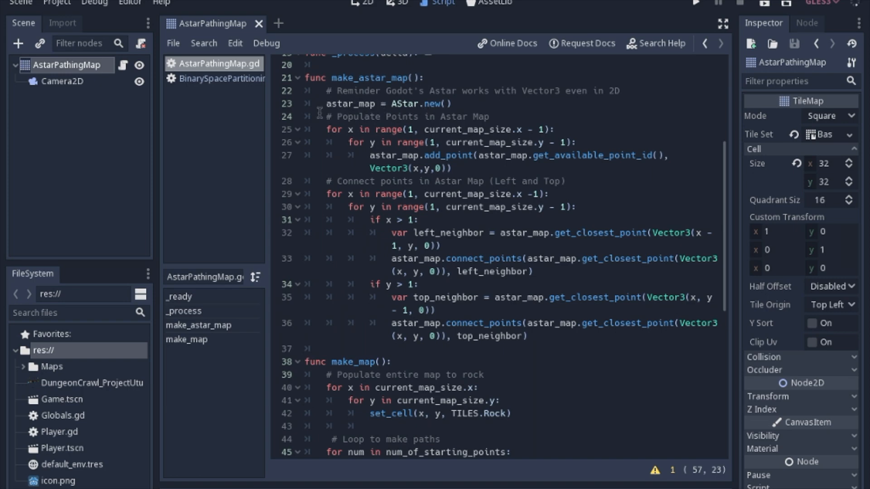
mouse_move(32, 40)
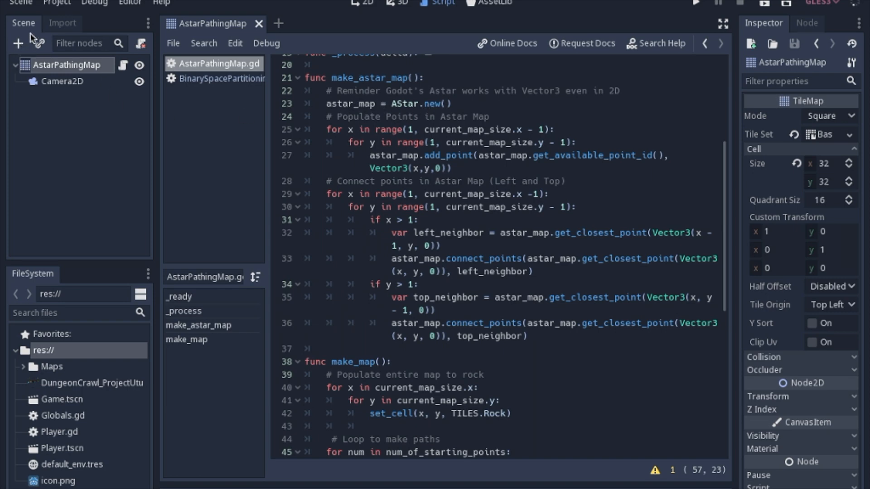
mouse_move(36, 42)
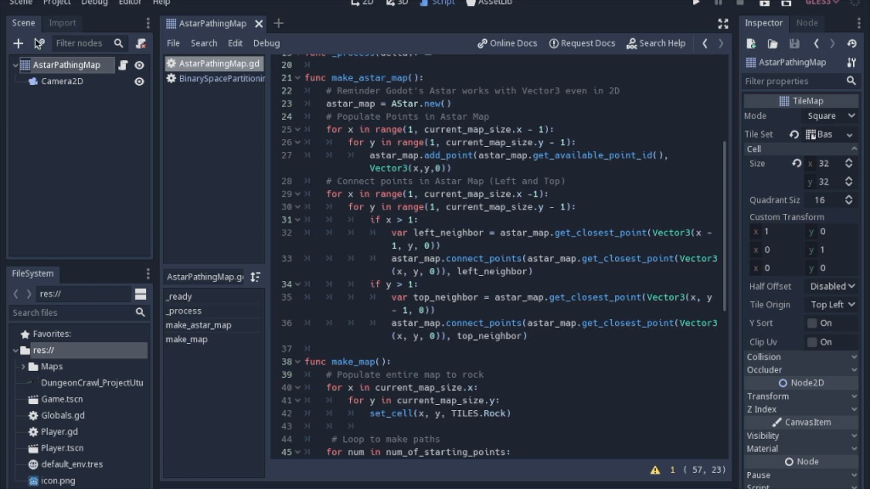
mouse_move(392, 102)
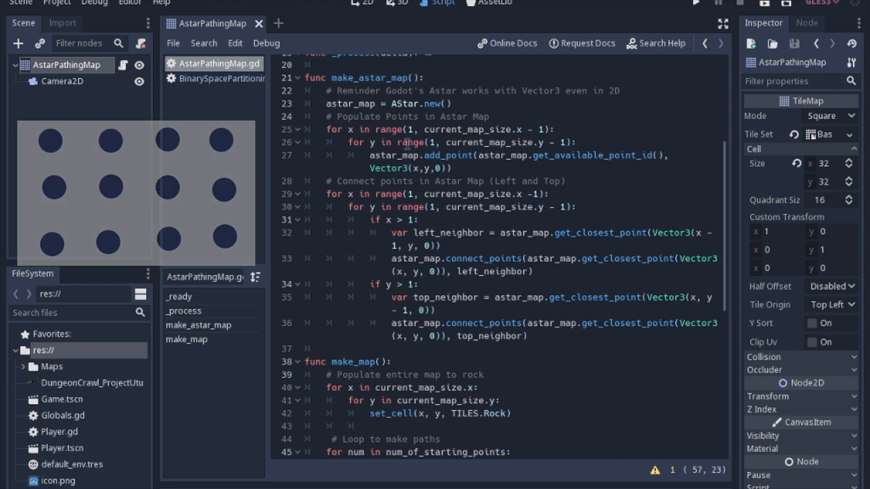
Scroll the script down to the make_map path loop that picks random starting points.
scroll(down, 3)
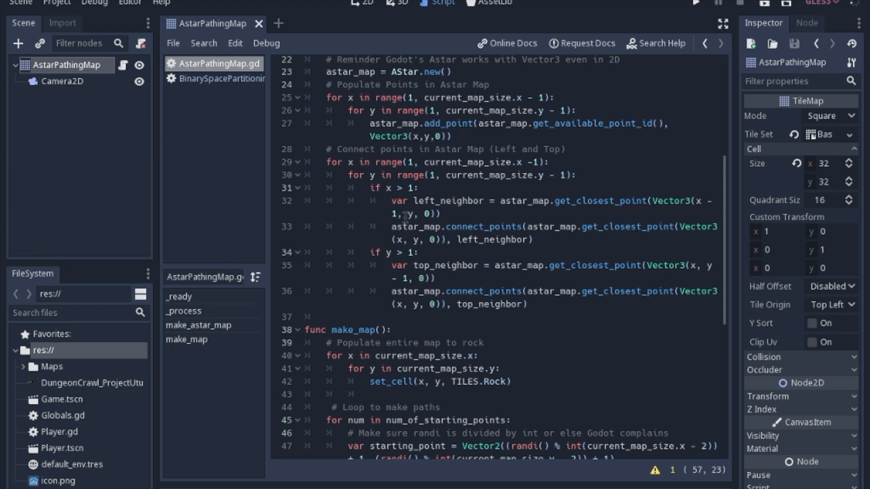
mouse_move(427, 152)
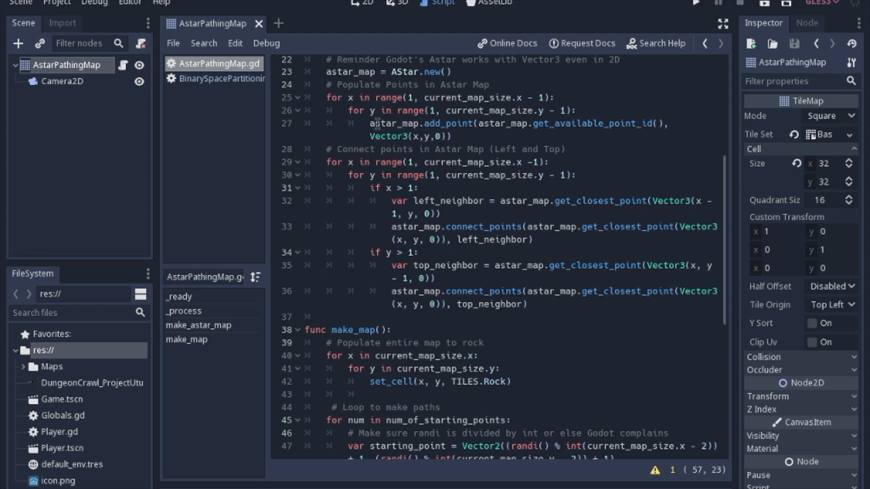
mouse_move(402, 123)
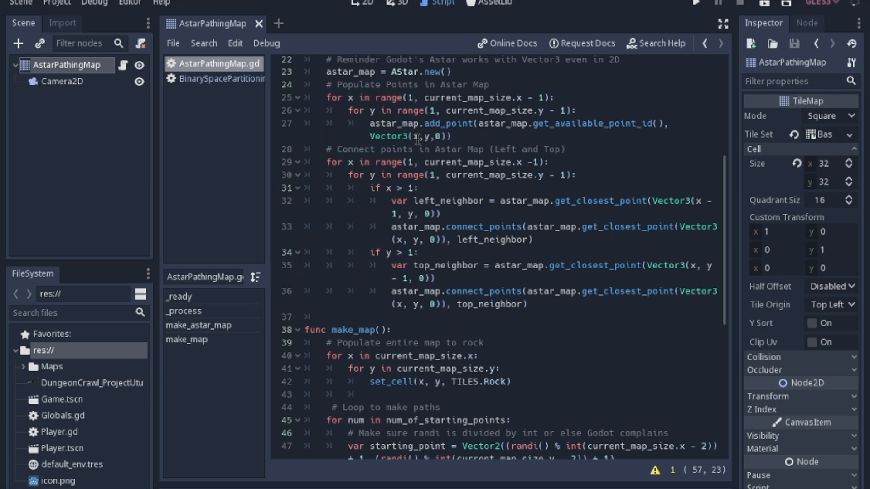
mouse_move(418, 142)
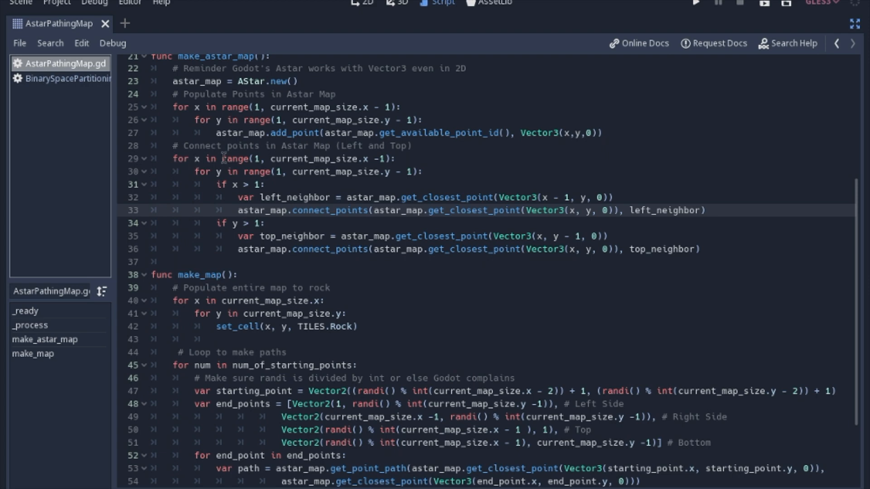
mouse_move(303, 168)
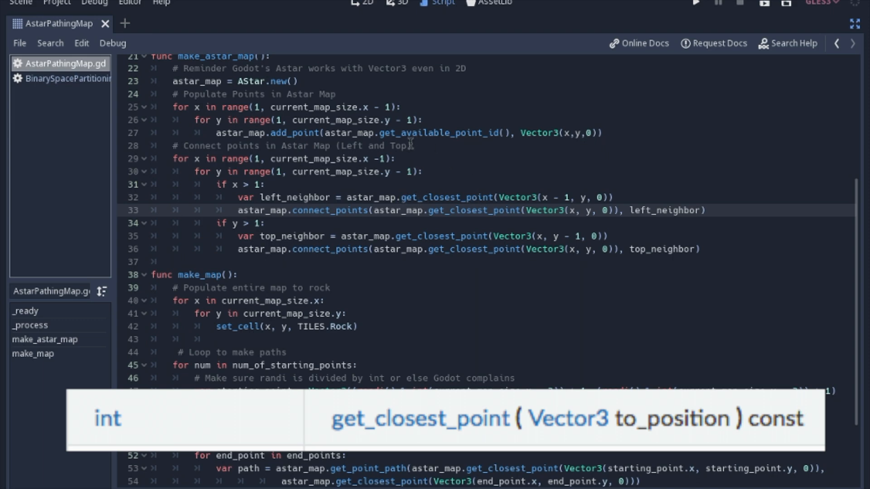
mouse_move(413, 204)
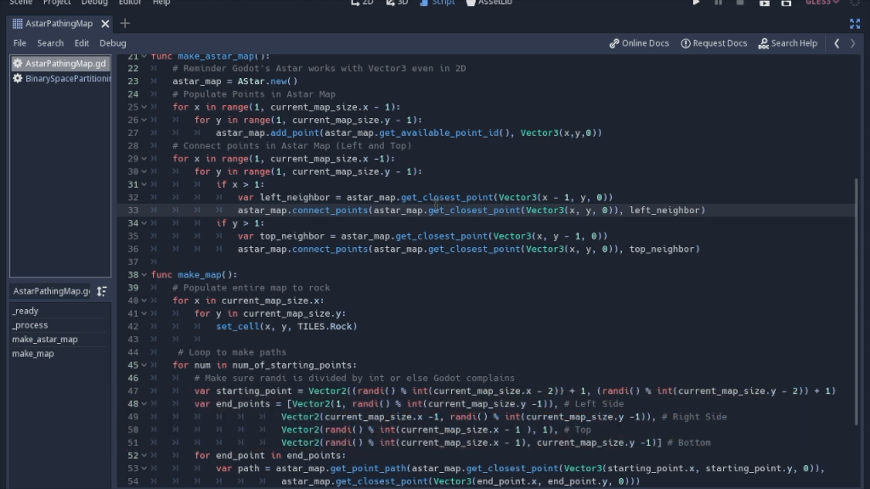
mouse_move(543, 197)
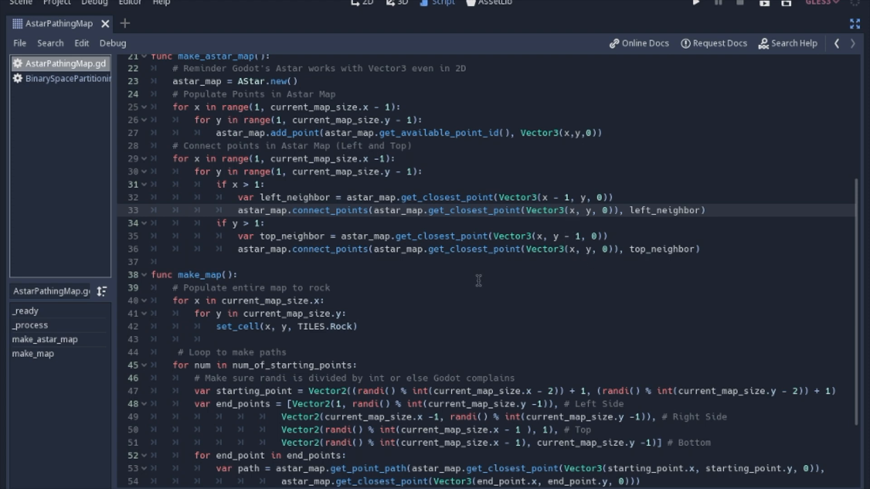
mouse_move(287, 248)
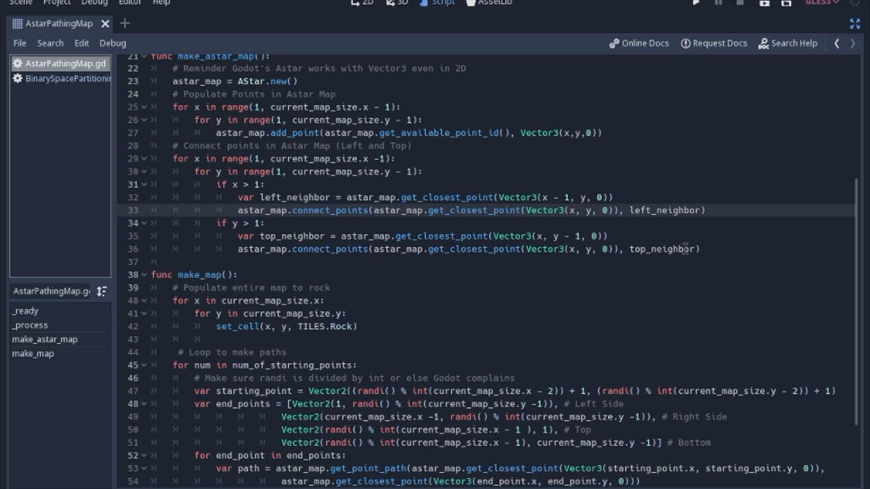
mouse_move(349, 280)
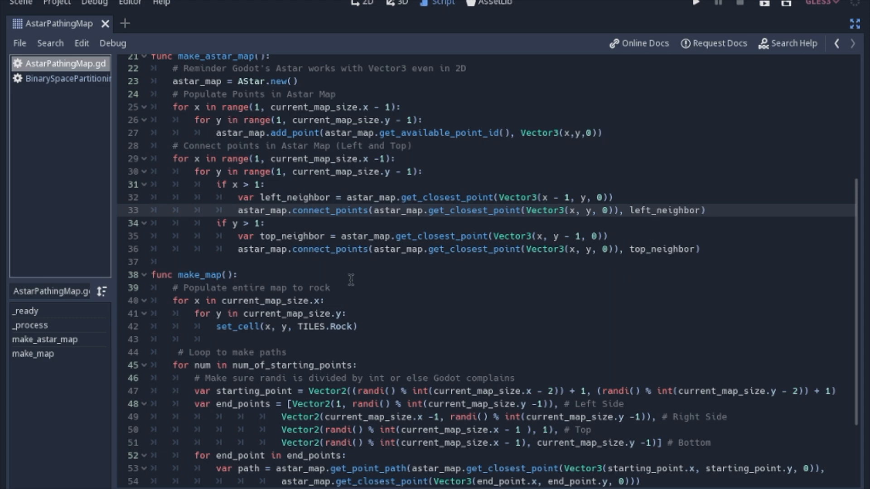
scroll(down, 3)
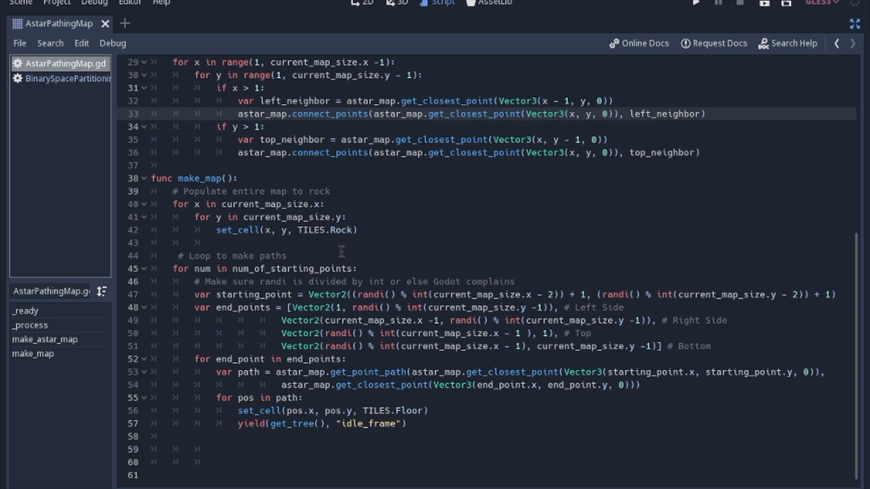
mouse_move(249, 264)
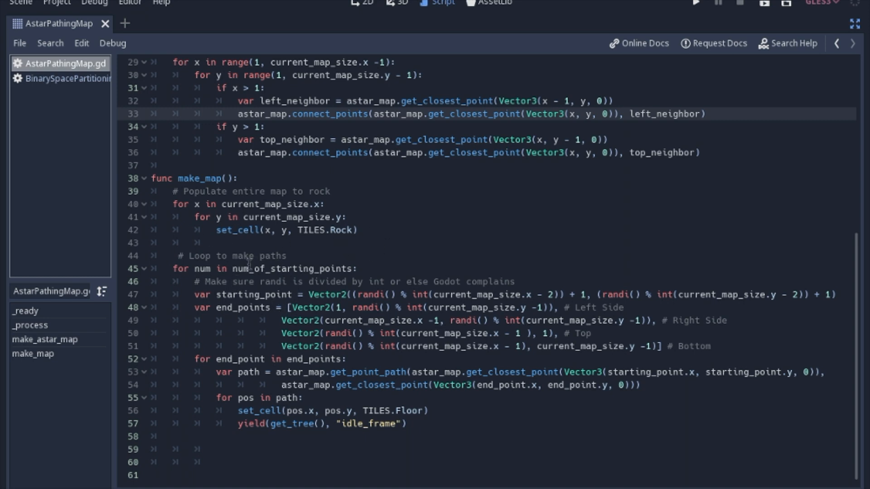
mouse_move(198, 300)
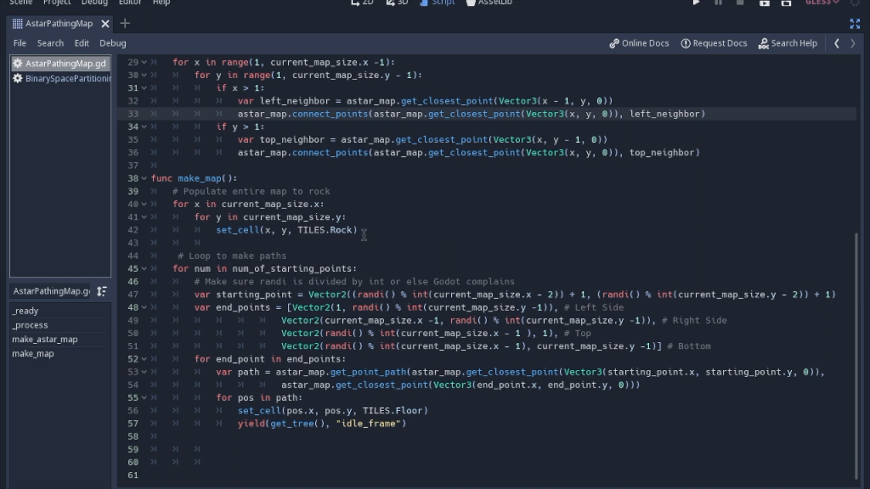
mouse_move(294, 294)
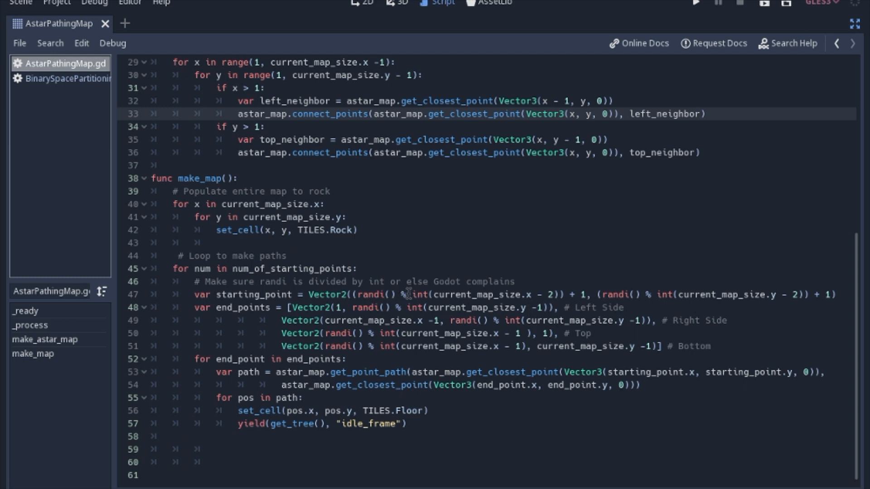
mouse_move(410, 294)
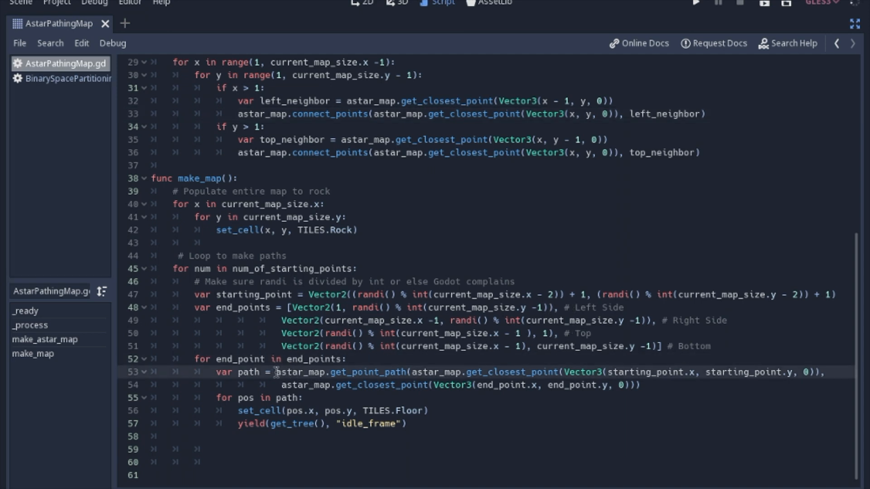
mouse_move(364, 371)
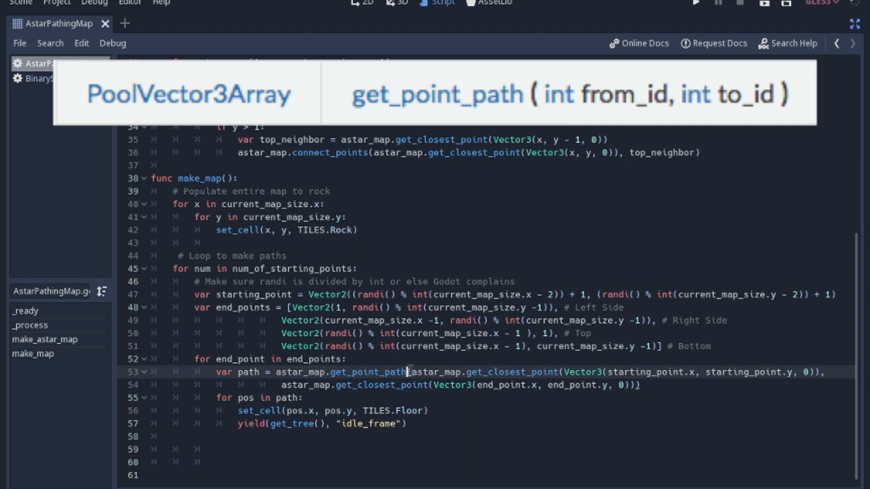
Comment out the yield(get_tree(), "idle_frame") line inside the path-carving loop.
drag(408, 371, 701, 371)
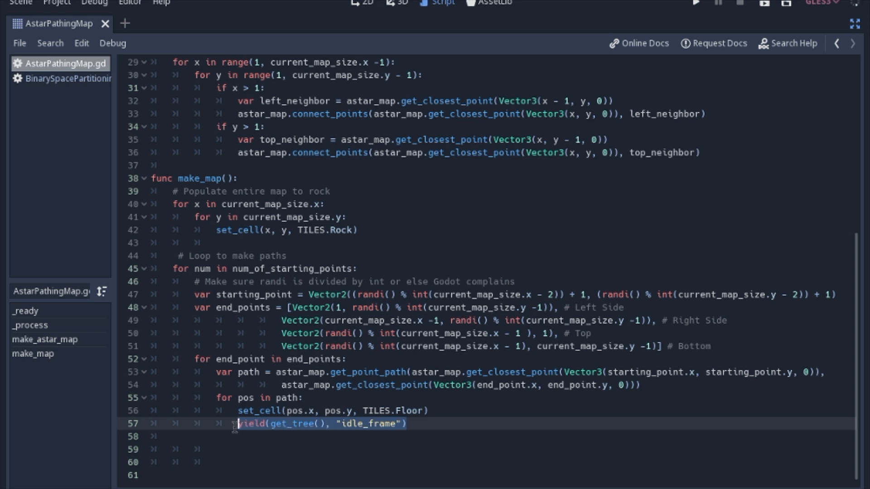
key(ctrl+k)
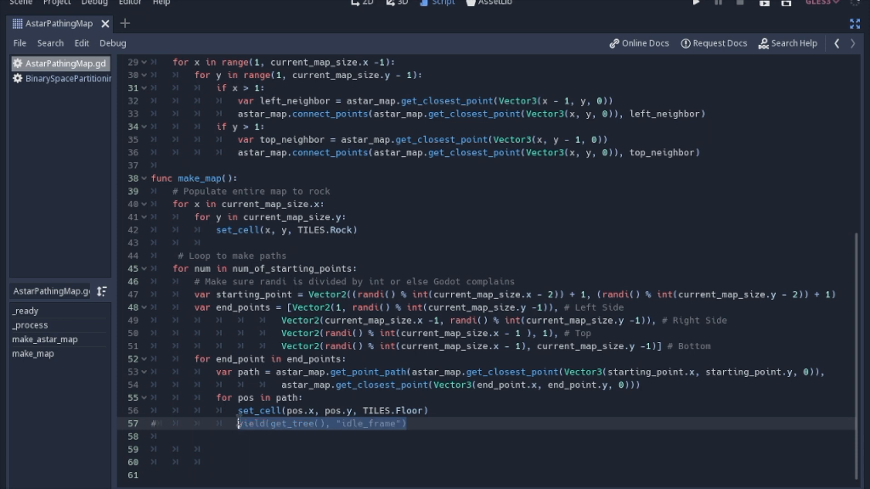